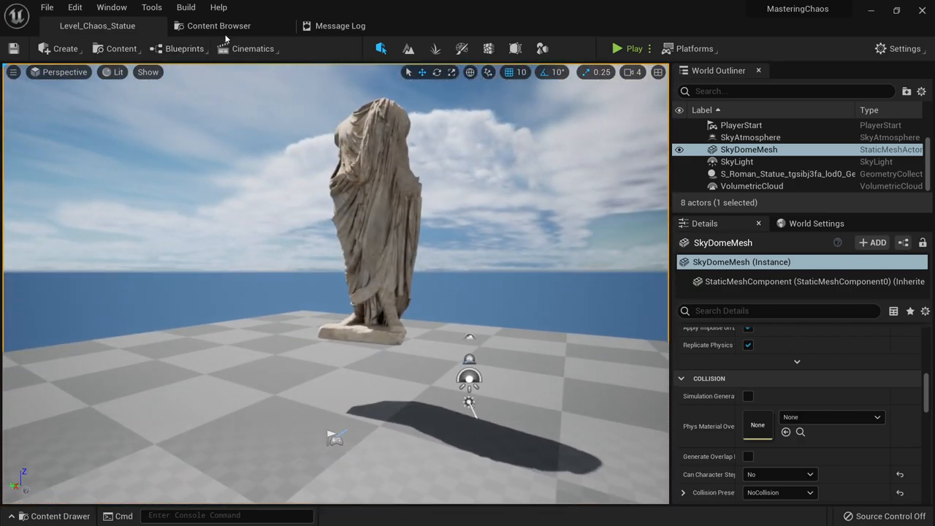
Step: Create a local FavoriteFields collection holding BP_AnchorField from the Blueprints folder, then return to the level
left_click(219, 26)
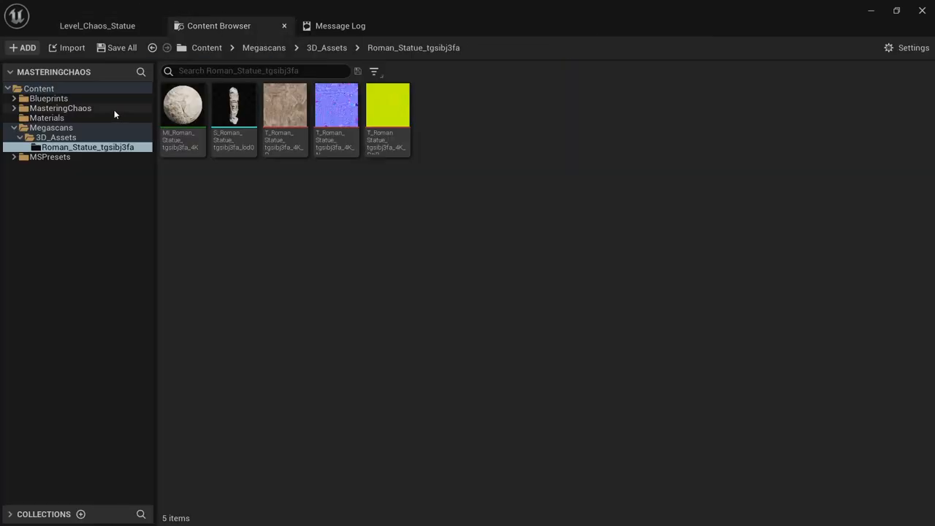
left_click(48, 98)
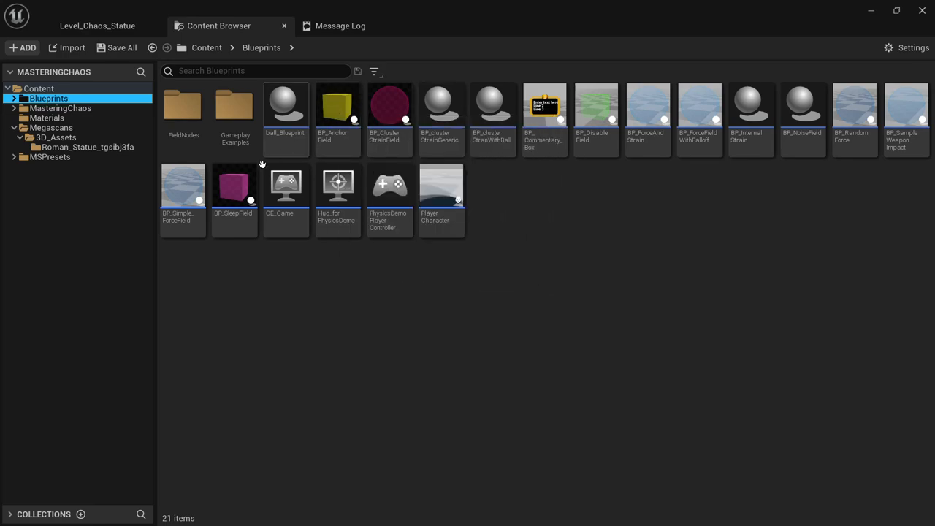
left_click(81, 380)
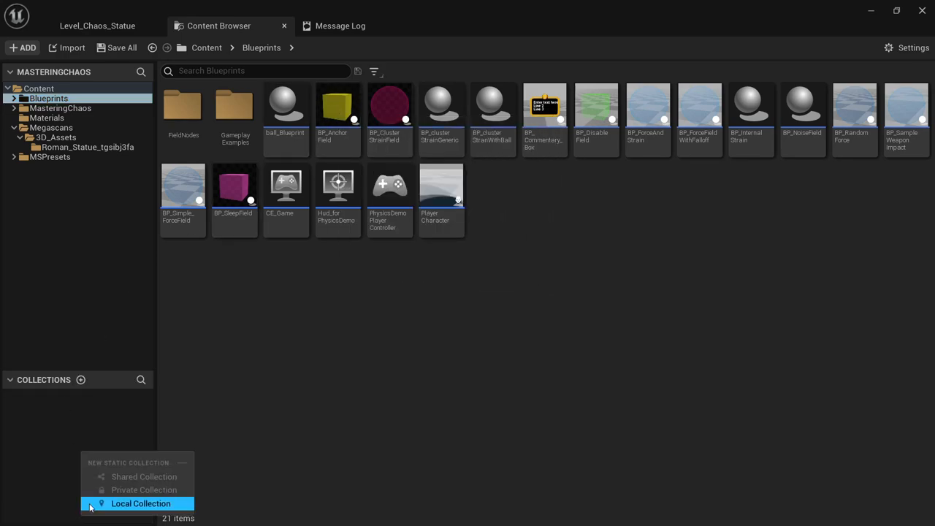
left_click(140, 503)
type("FavoriteFields")
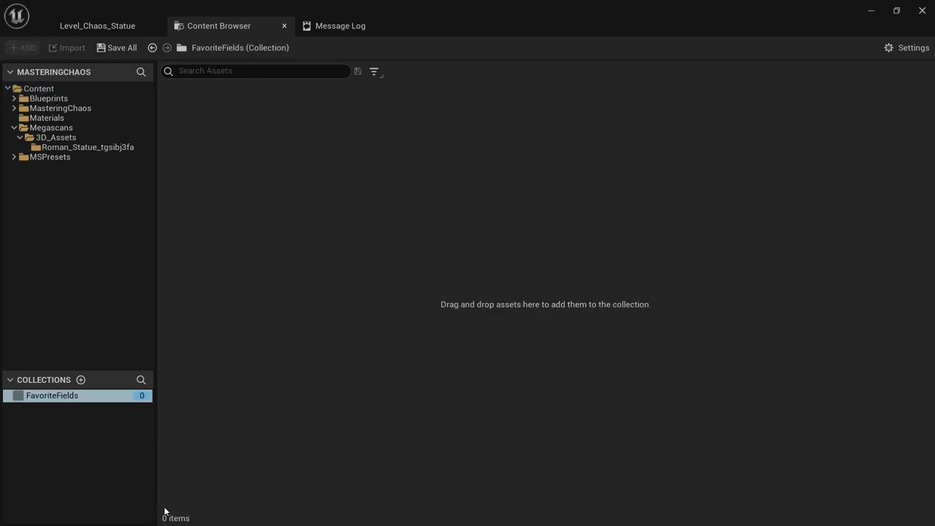
left_click(48, 98)
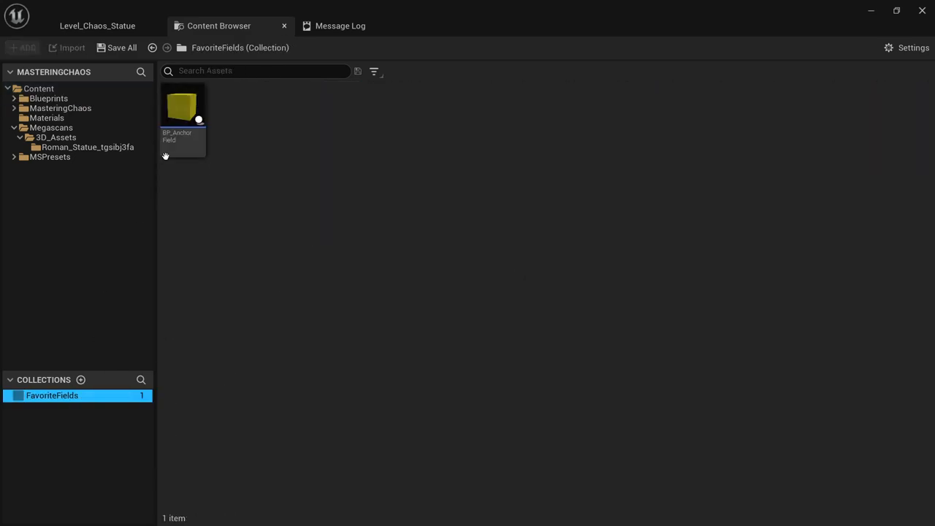
left_click(97, 26)
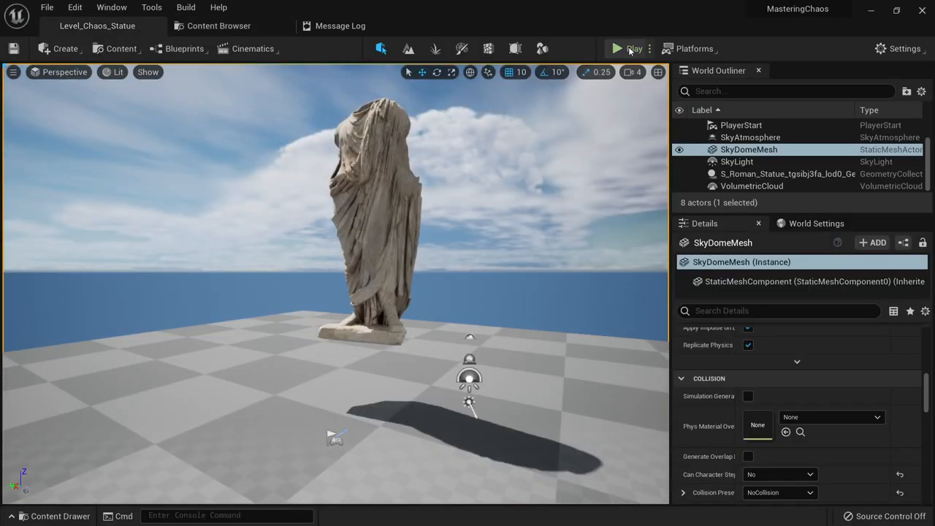
Step: Select the S_Roman_Statue geometry collection and keep its Object Type set to Dynamic
left_click(617, 48)
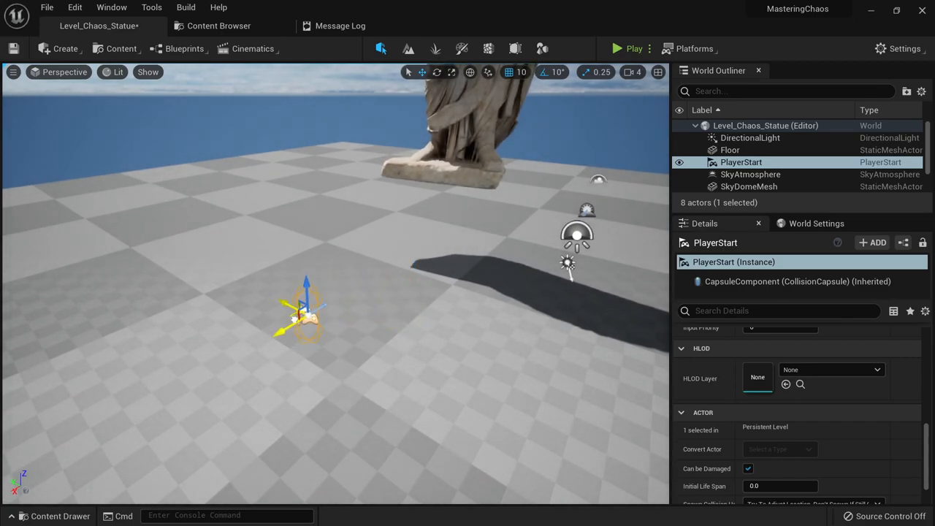
left_click(617, 48)
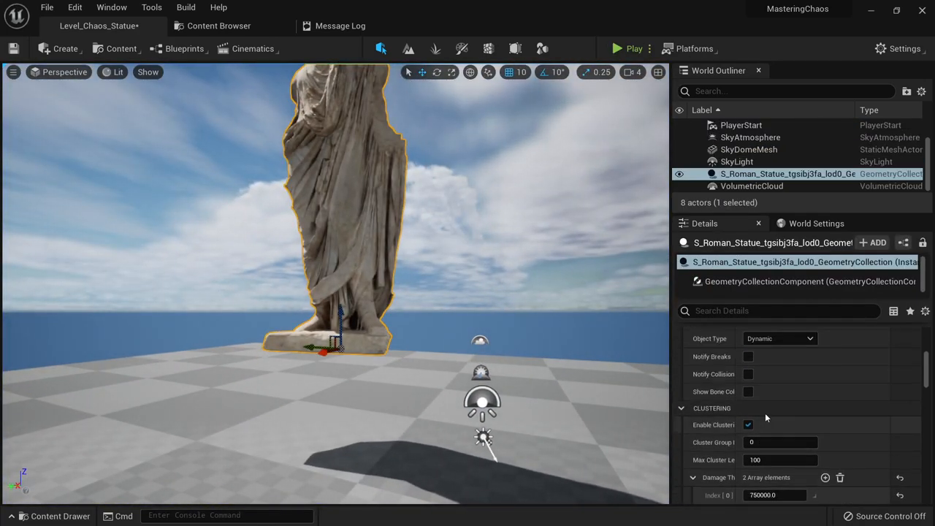
left_click(780, 417)
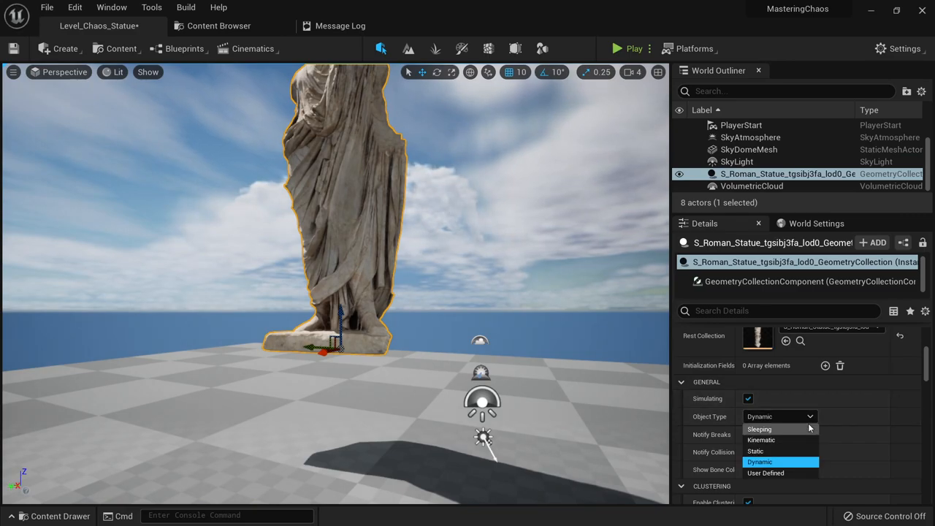
left_click(760, 462)
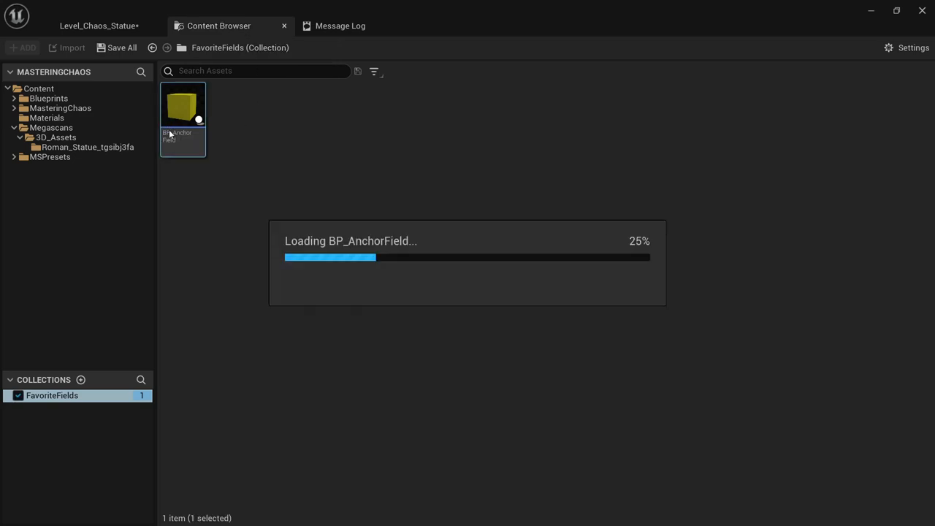
Step: Open BP_AnchorField's construction script and zoom through its Set Box Falloff nodes
double_click(183, 109)
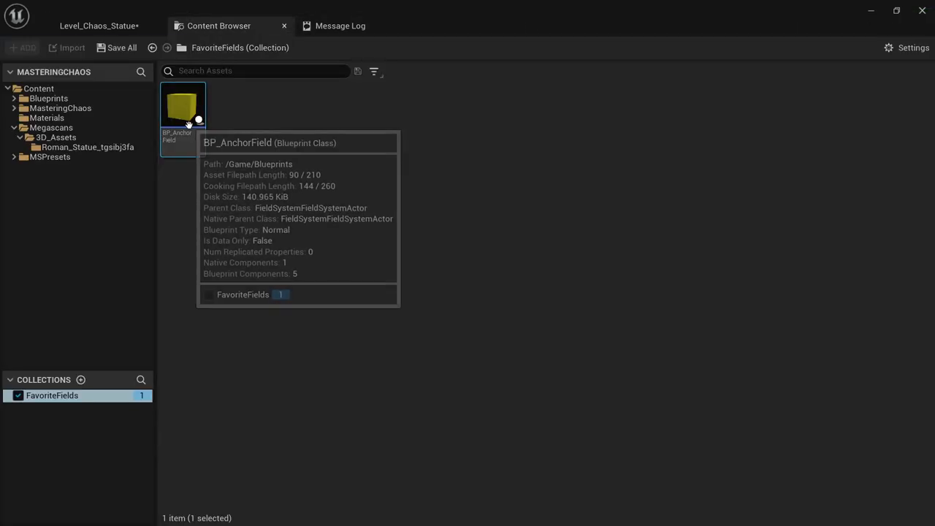
double_click(181, 108)
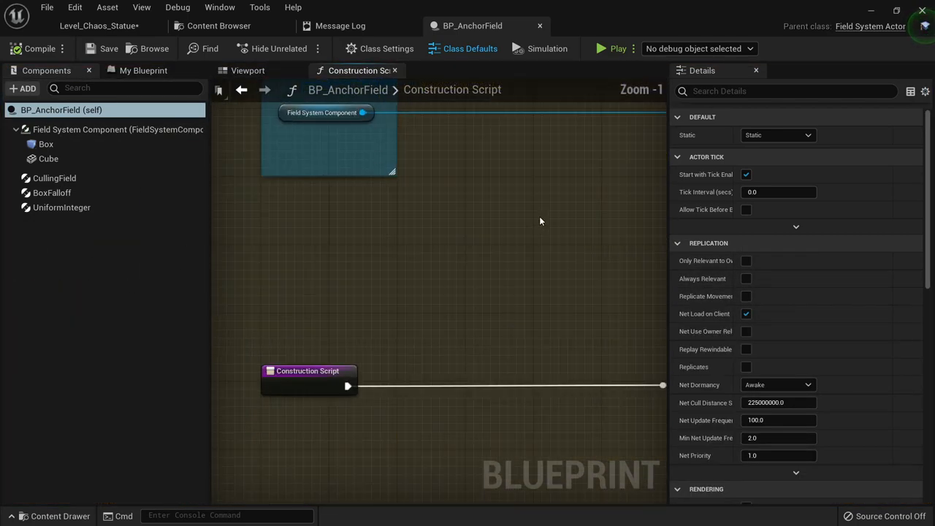
scroll("down", 3)
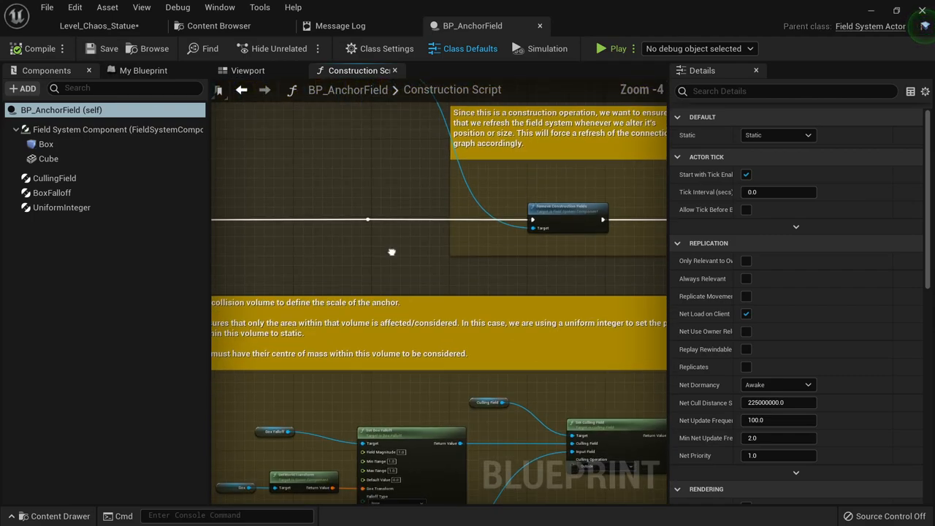
scroll("down", 3)
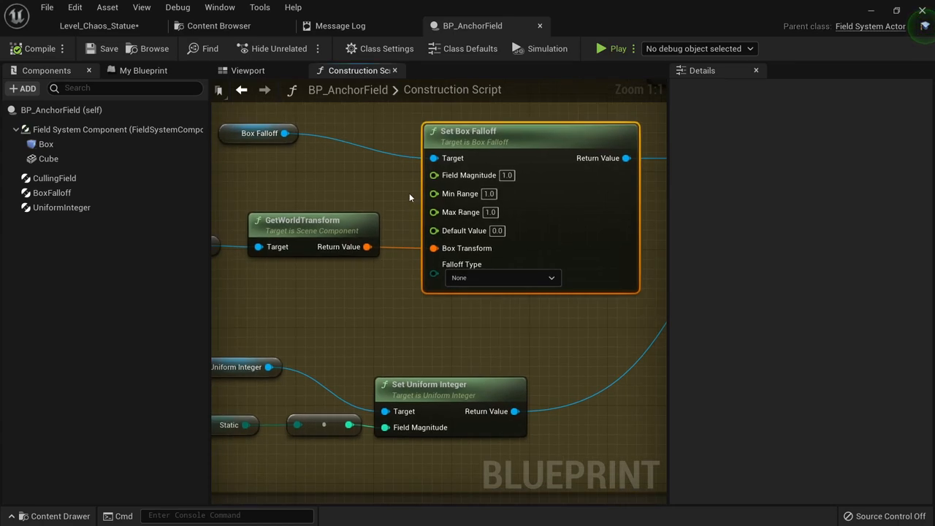
scroll("down", 3)
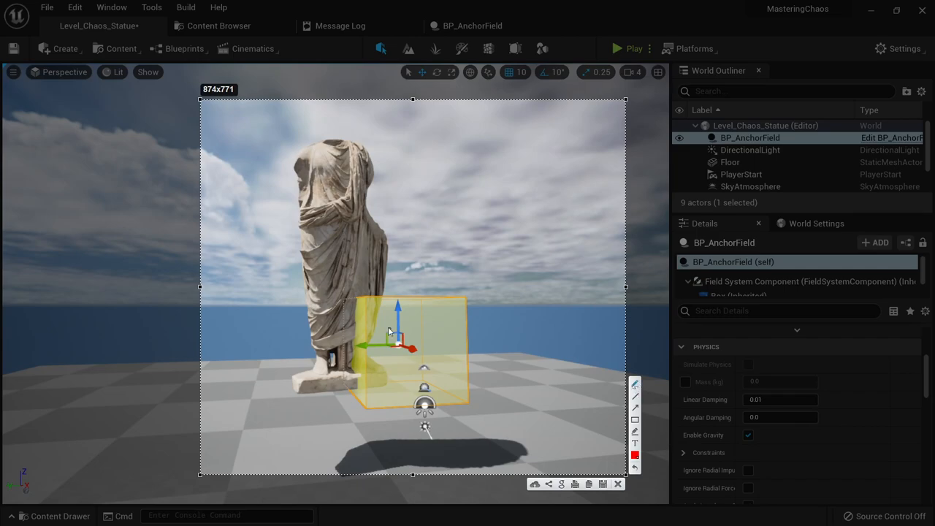
Step: Drag a BP_AnchorField box into the viewport at the statue's base
left_click_drag(380, 296, 342, 351)
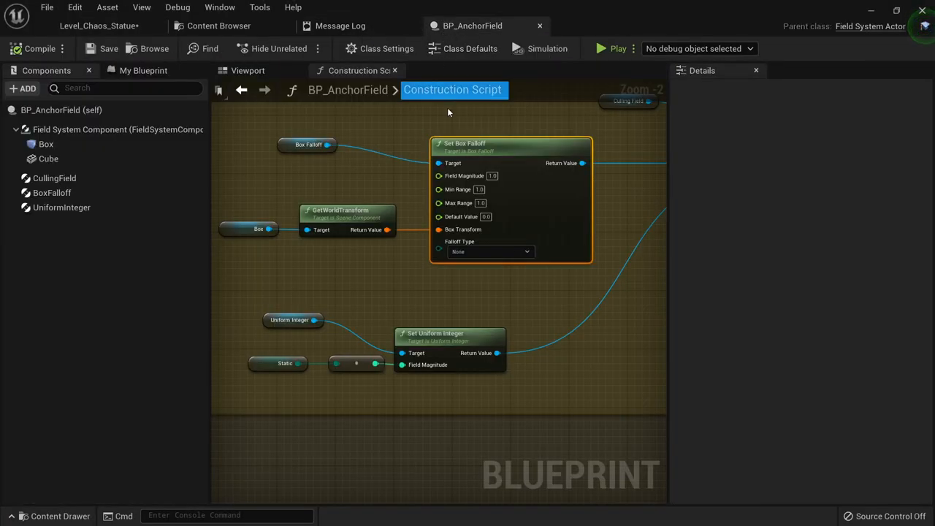
mouse_move(244, 116)
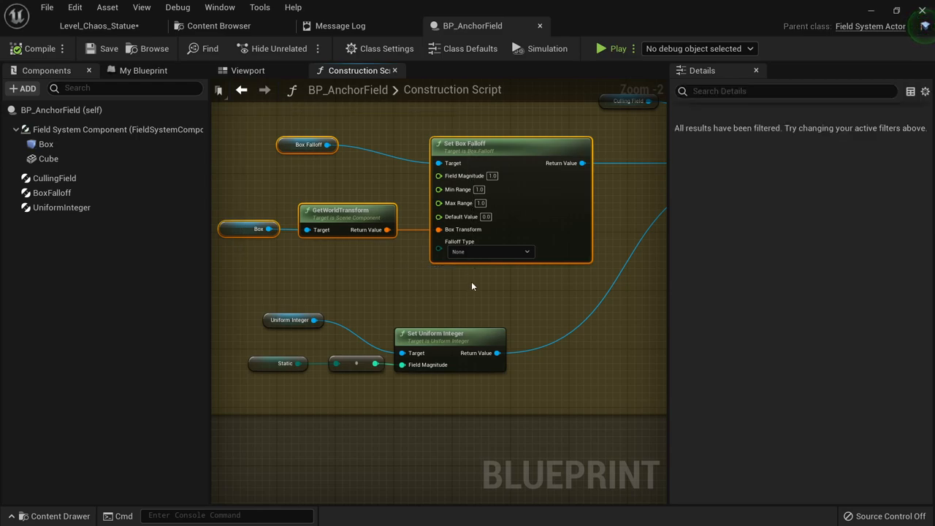
mouse_move(364, 216)
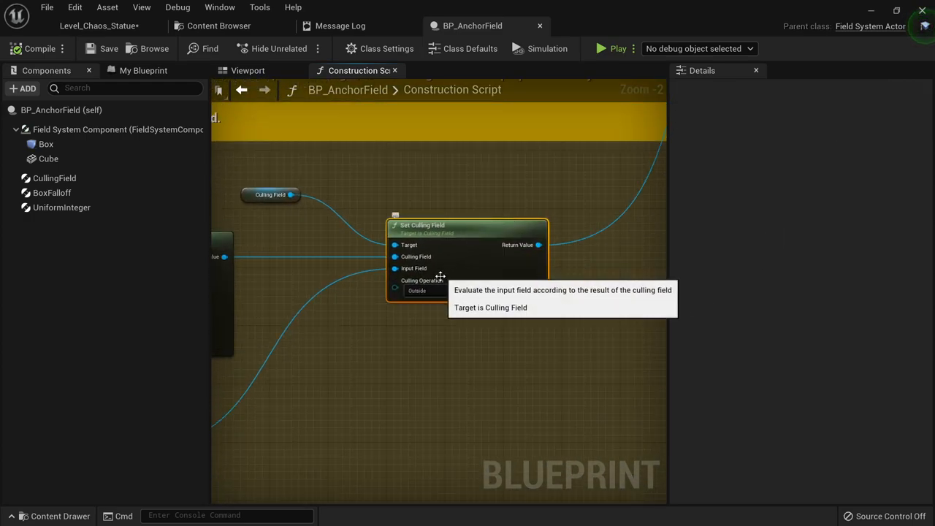
left_click(446, 289)
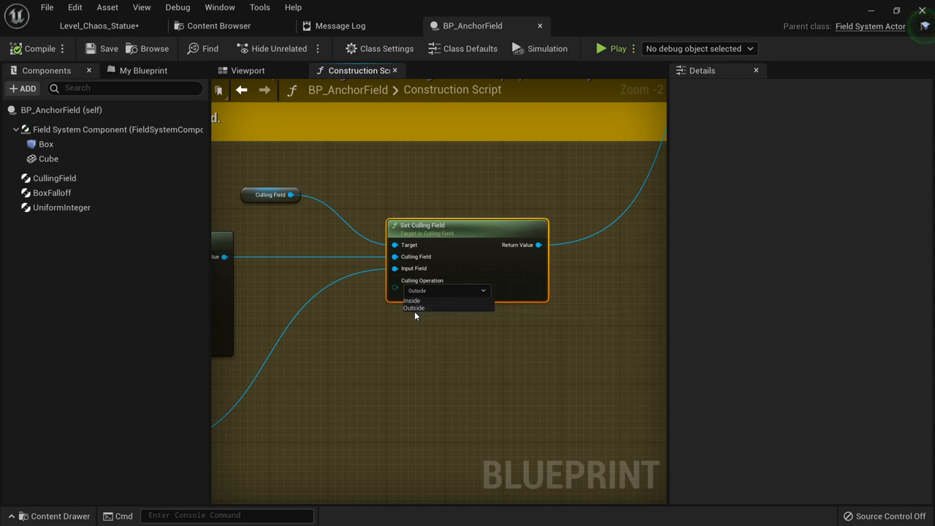
mouse_move(437, 313)
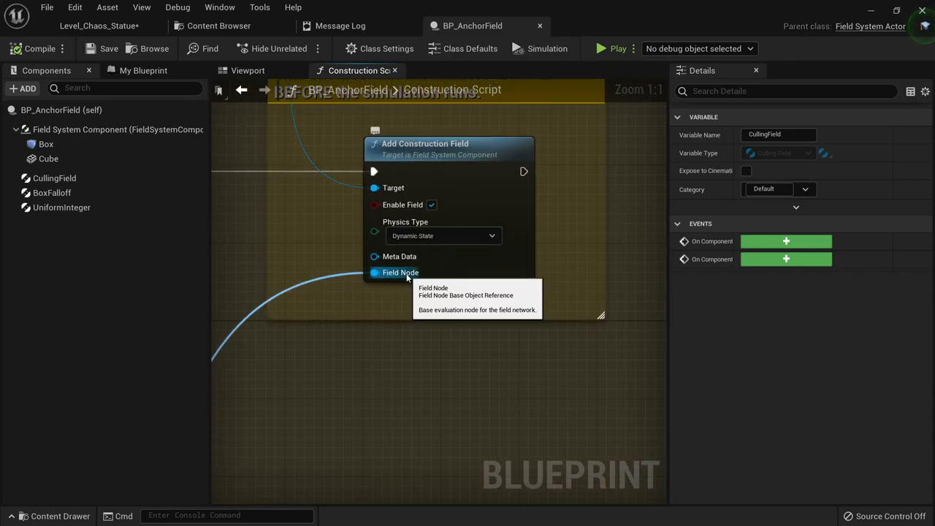
left_click(444, 235)
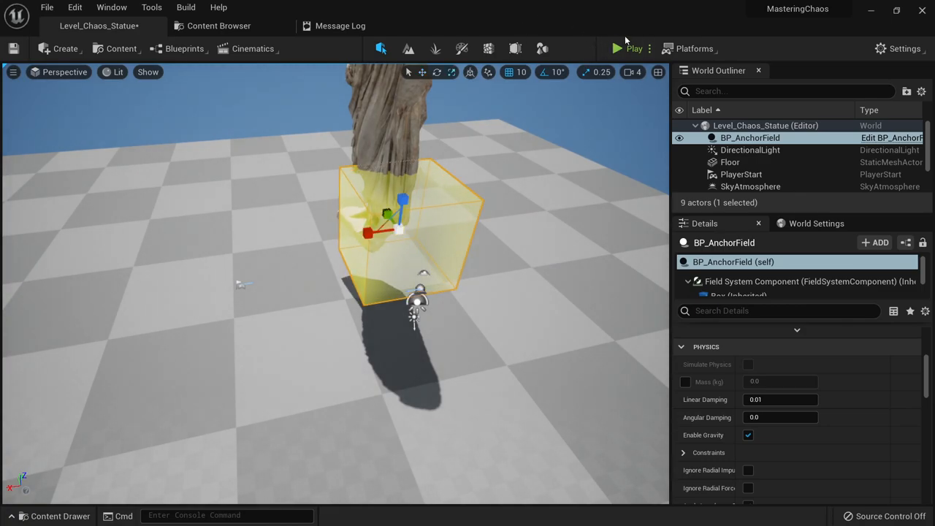
Step: Add BP_AnchorField as an Initialization Fields entry on the statue geometry collection
left_click(617, 48)
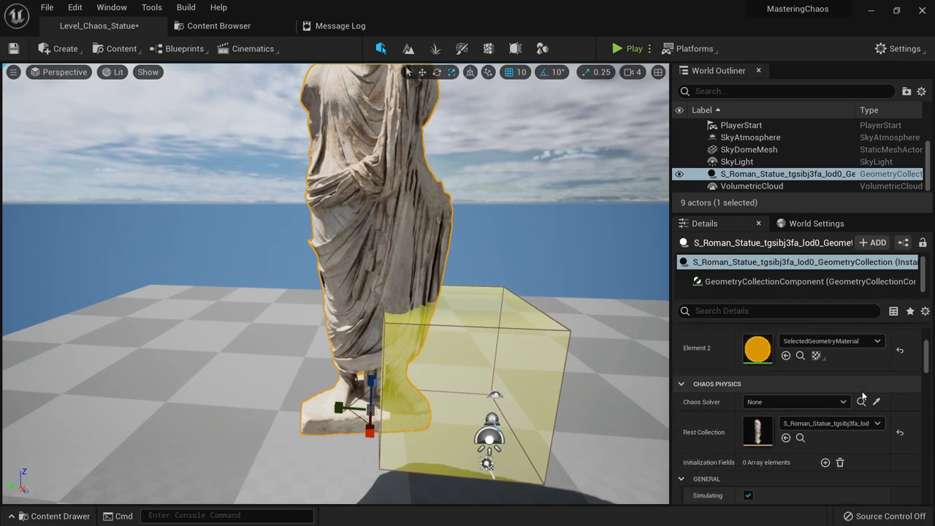
scroll("down", 3)
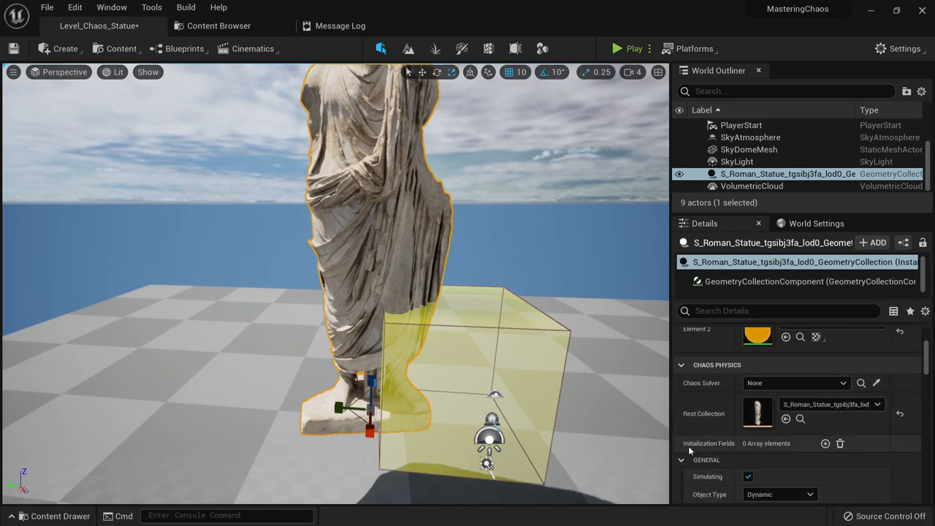
mouse_move(826, 445)
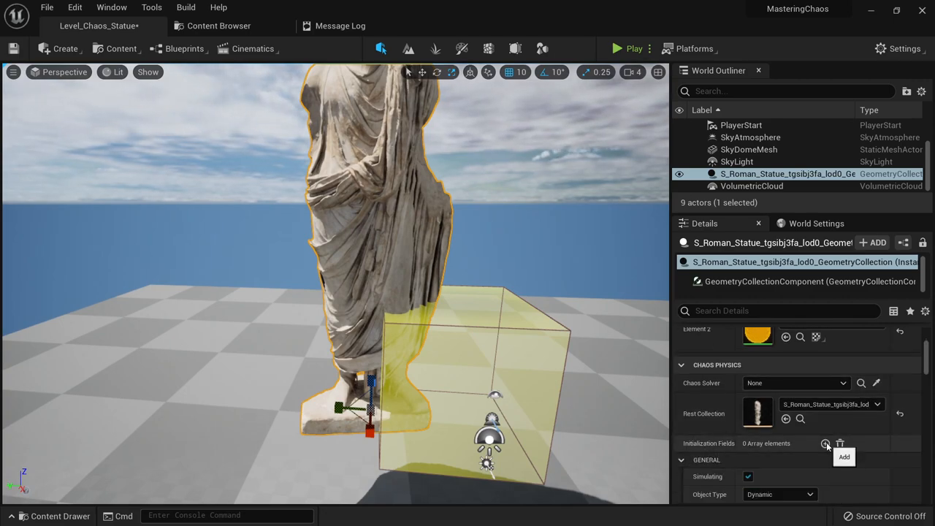
left_click(825, 445)
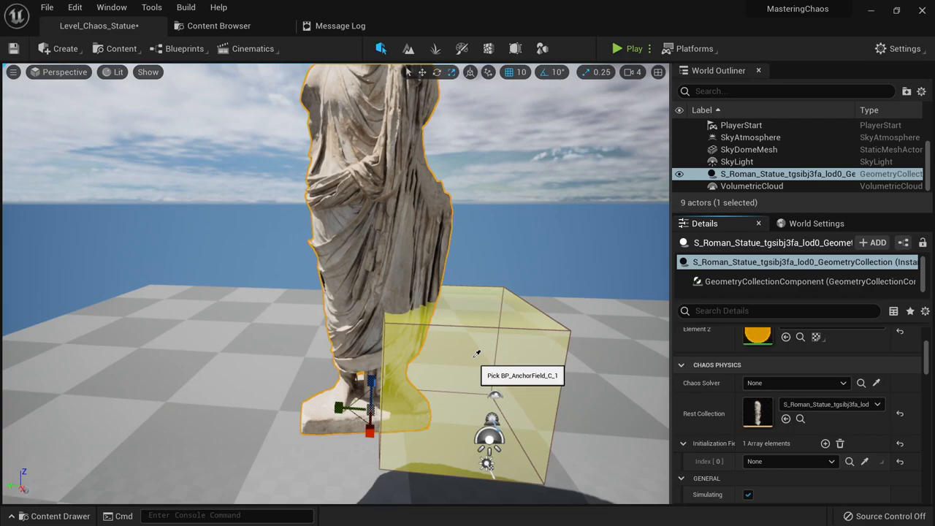
left_click(523, 375)
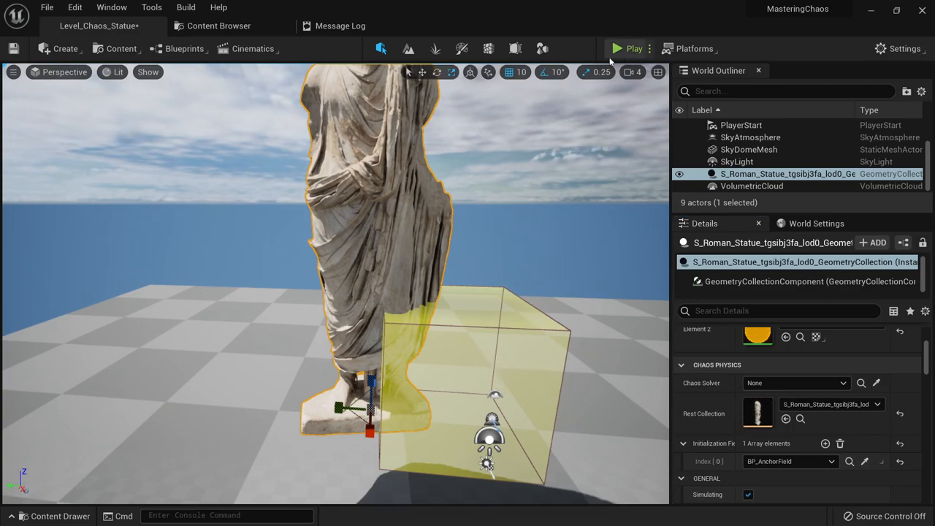
Step: Play the level to test the anchored statue, then stop the session
left_click(617, 48)
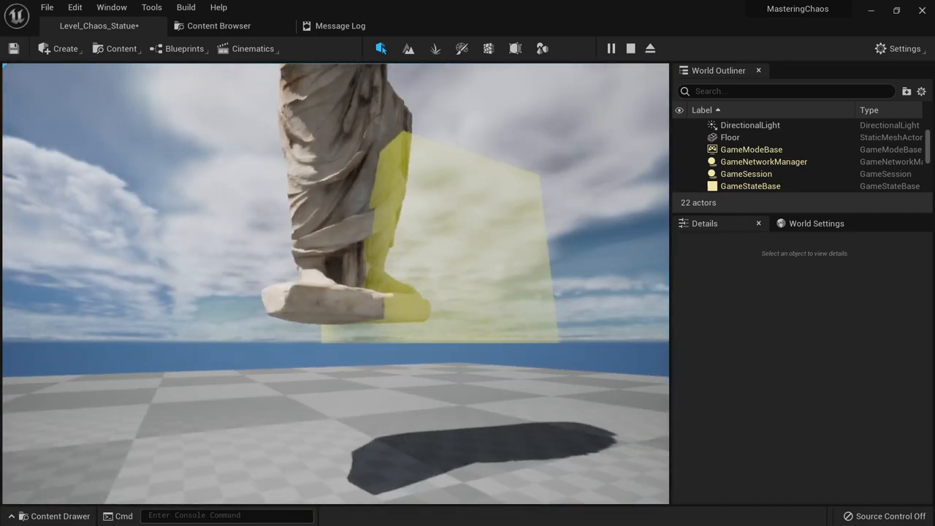
left_click(750, 137)
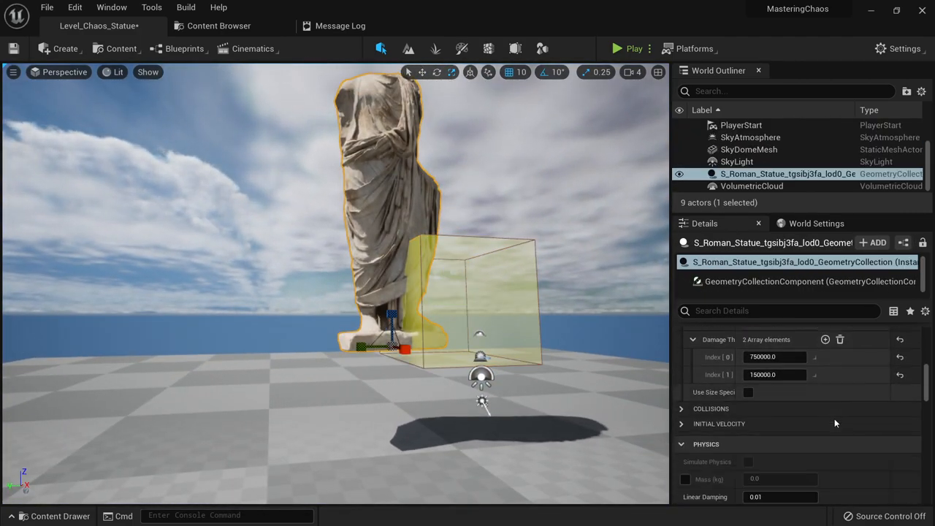
Step: Set the statue's damage thresholds to 250 and 2500, then show the project's content folders
type("25")
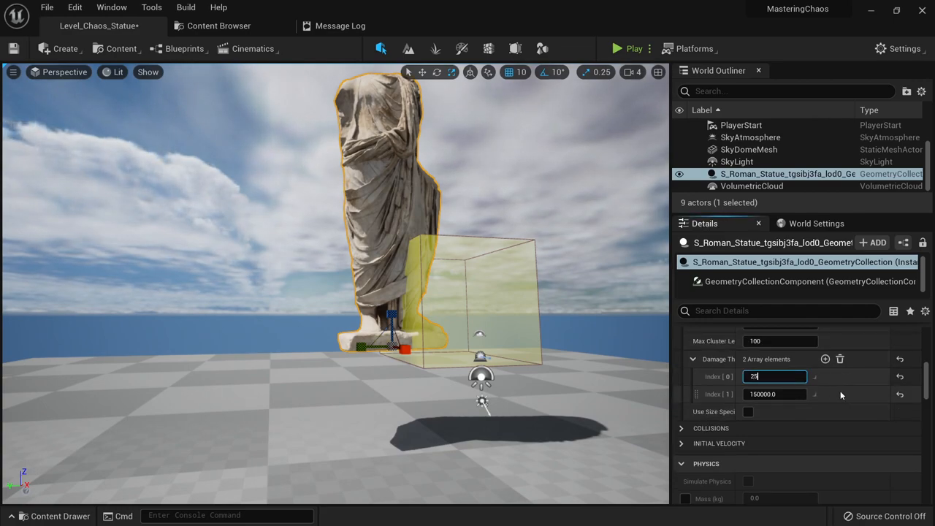
type("2500")
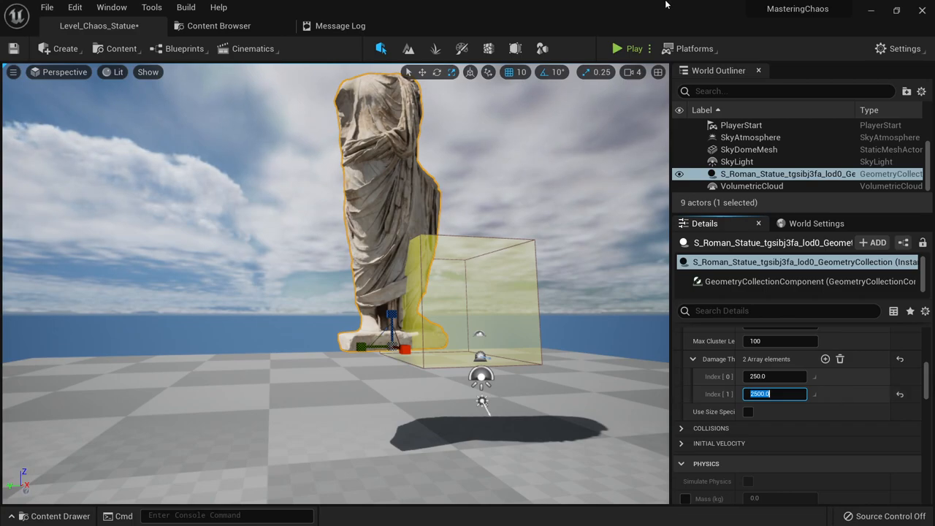
left_click(627, 49)
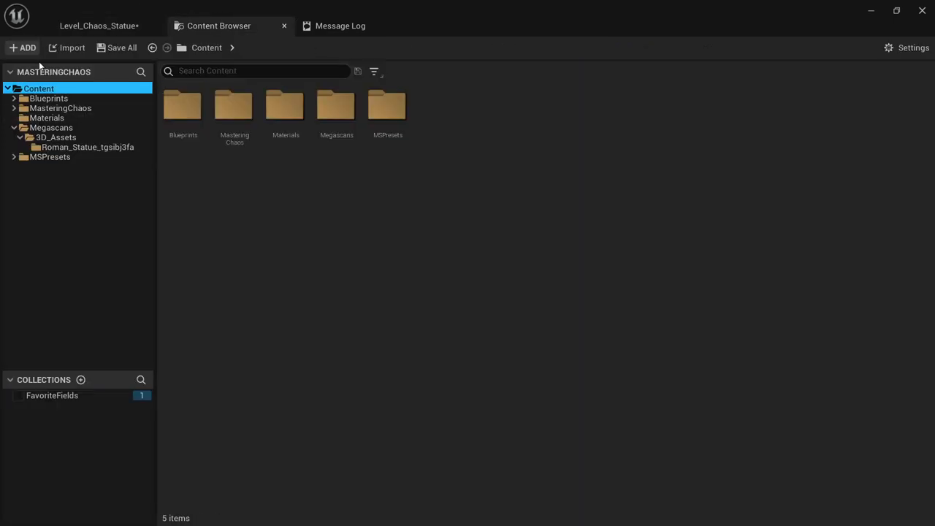
Step: Add the Third Person blueprint feature pack to the project
left_click(23, 46)
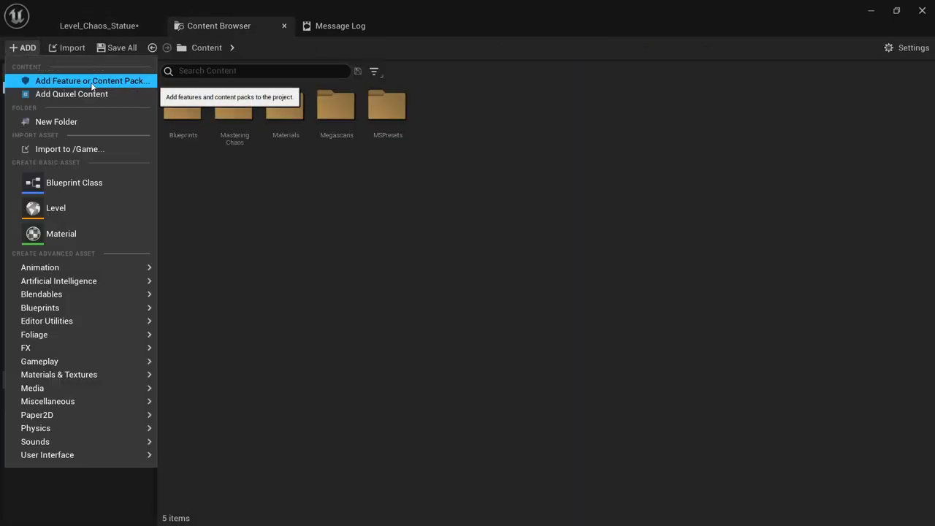
left_click(91, 80)
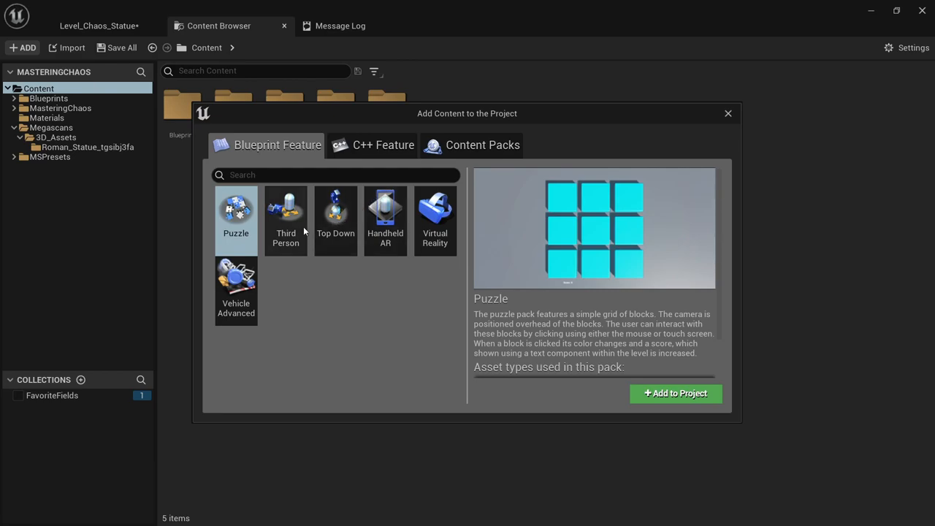
left_click(287, 217)
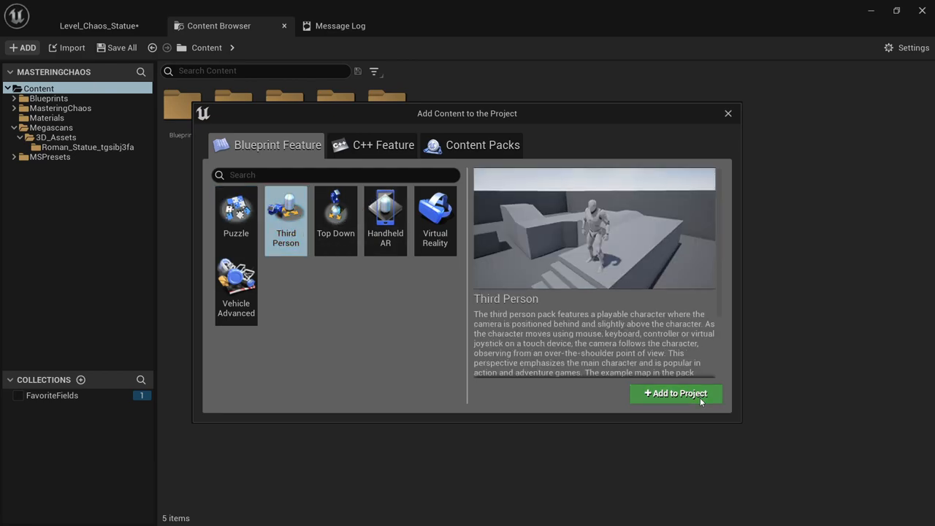
left_click(675, 393)
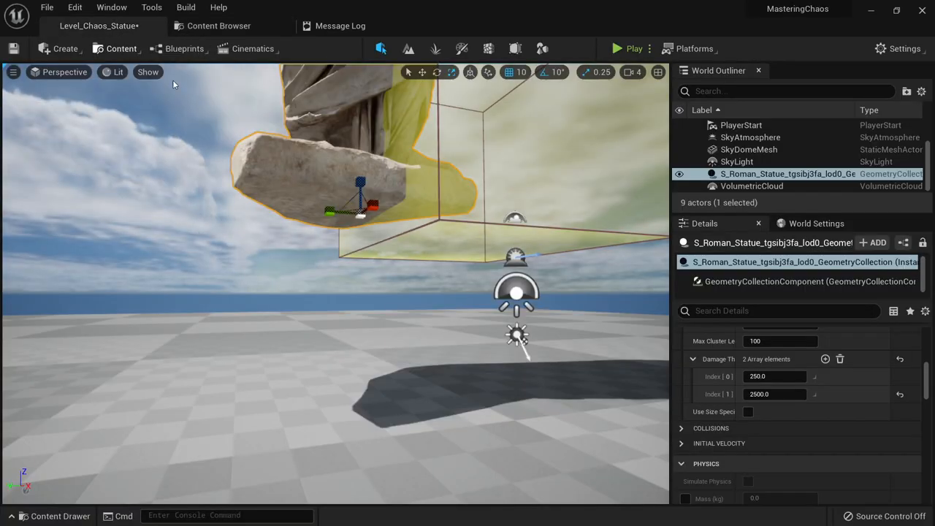
Step: Set the World Settings GameMode Override to ThirdPersonGameMode and play the level
left_click(816, 222)
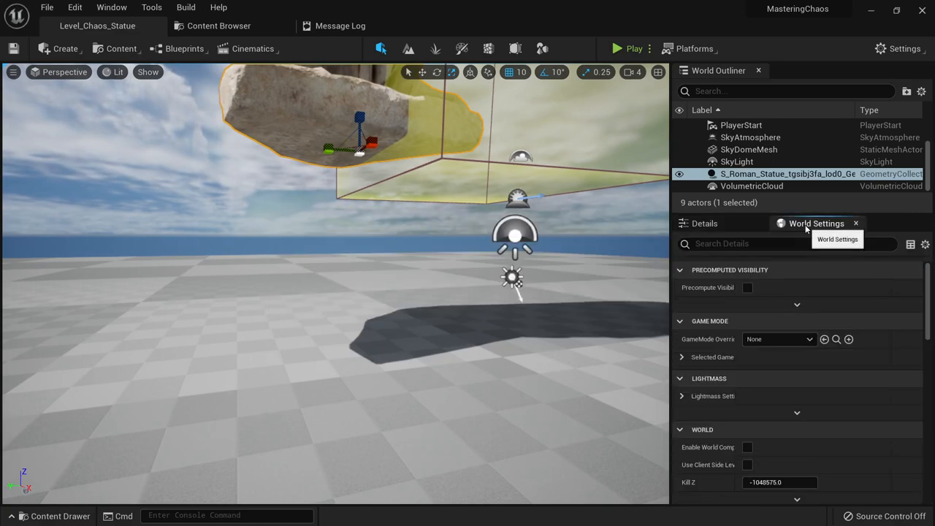
left_click(779, 339)
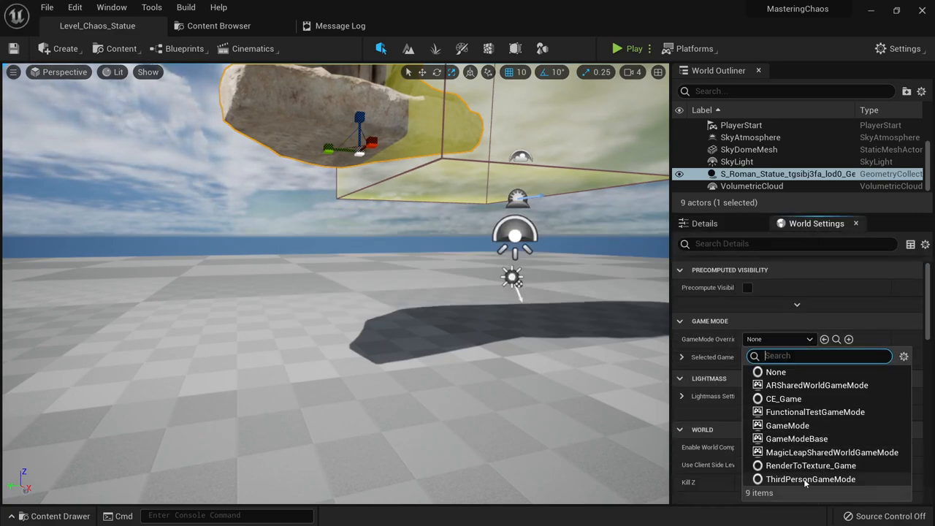
left_click(811, 479)
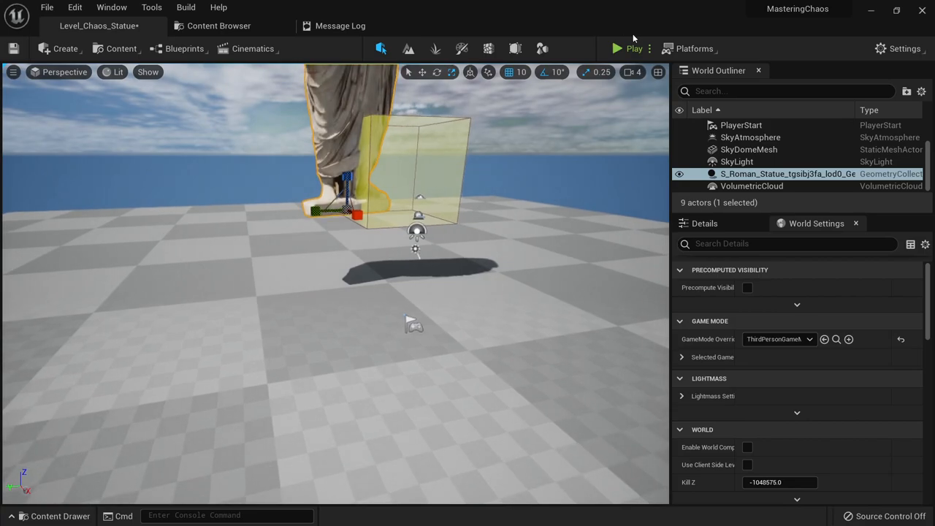
left_click(617, 49)
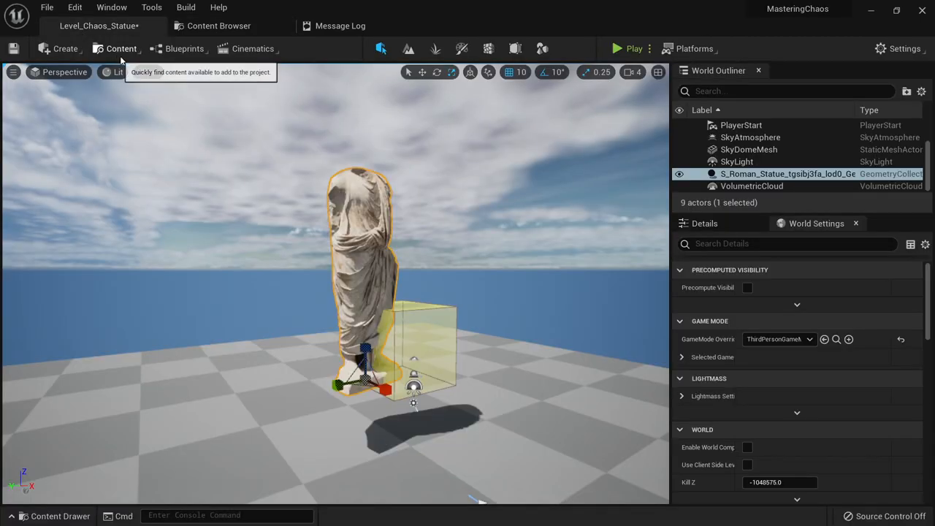
Step: Place a sphere with Simulate Physics on and Mass 2500 above the statue to test it
left_click(60, 48)
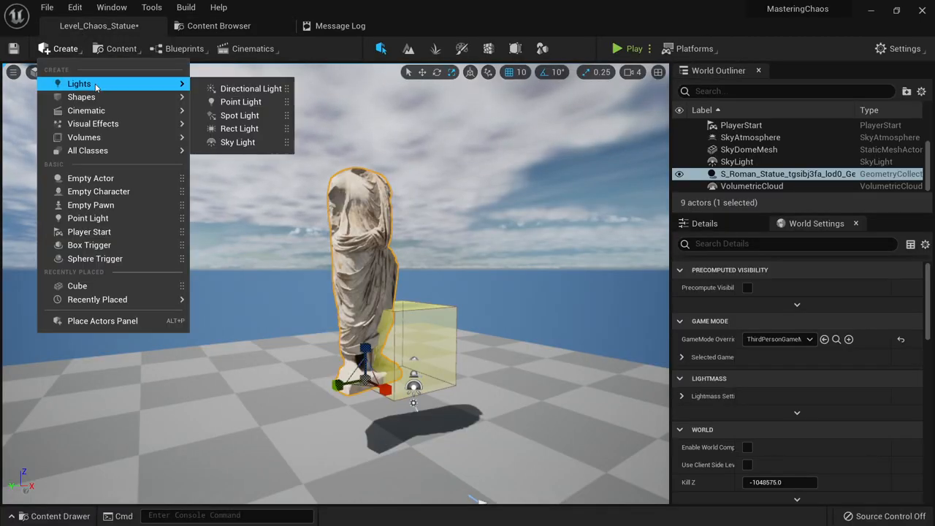
mouse_move(82, 97)
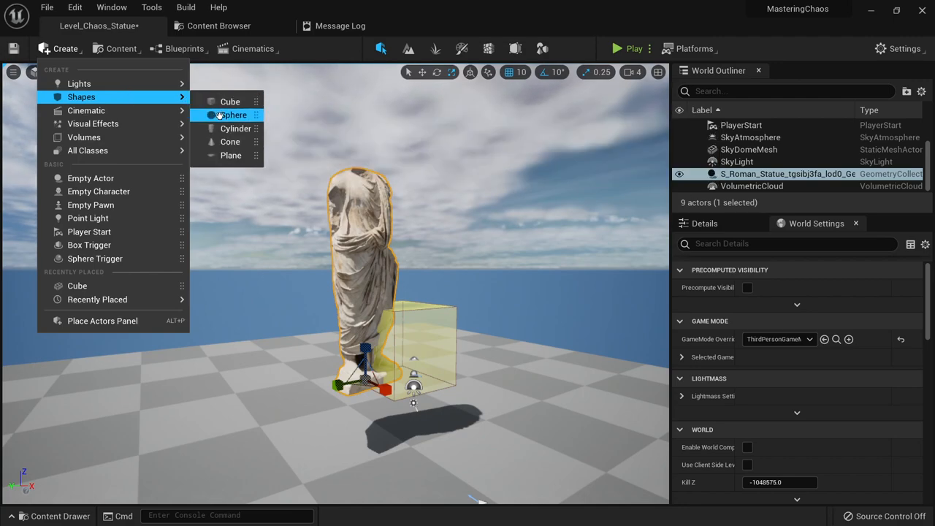
left_click(234, 114)
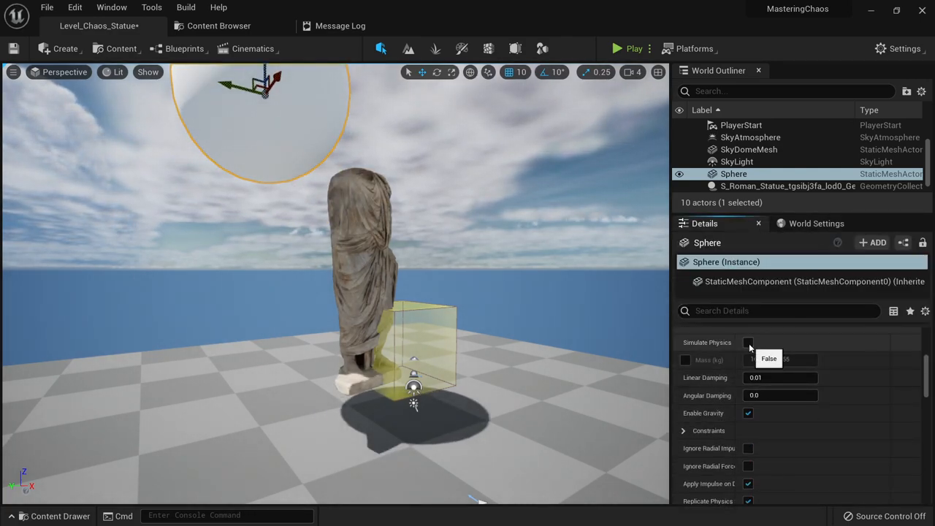
left_click(748, 342)
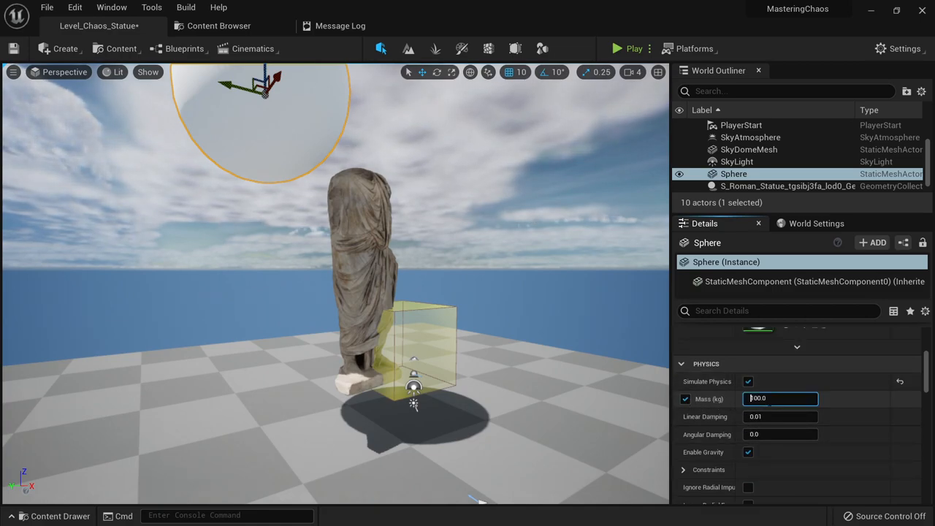
type("2500")
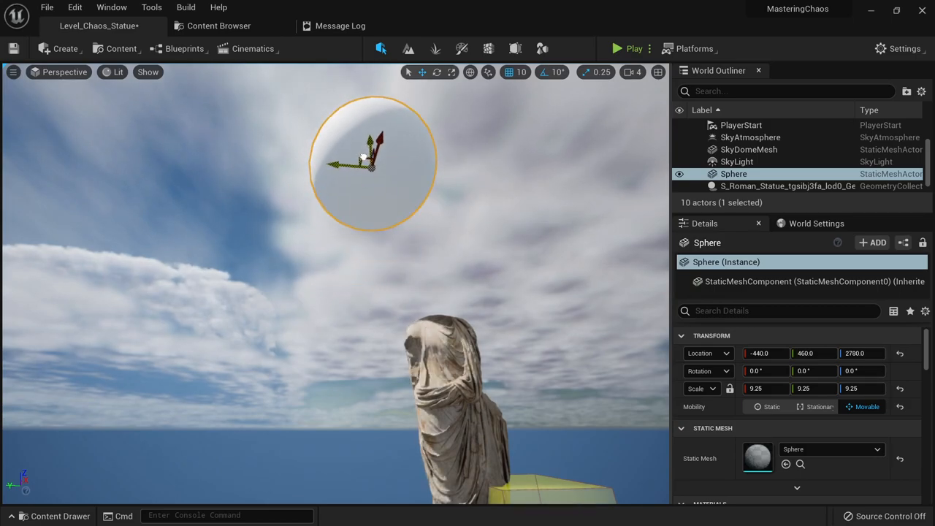
left_click(626, 48)
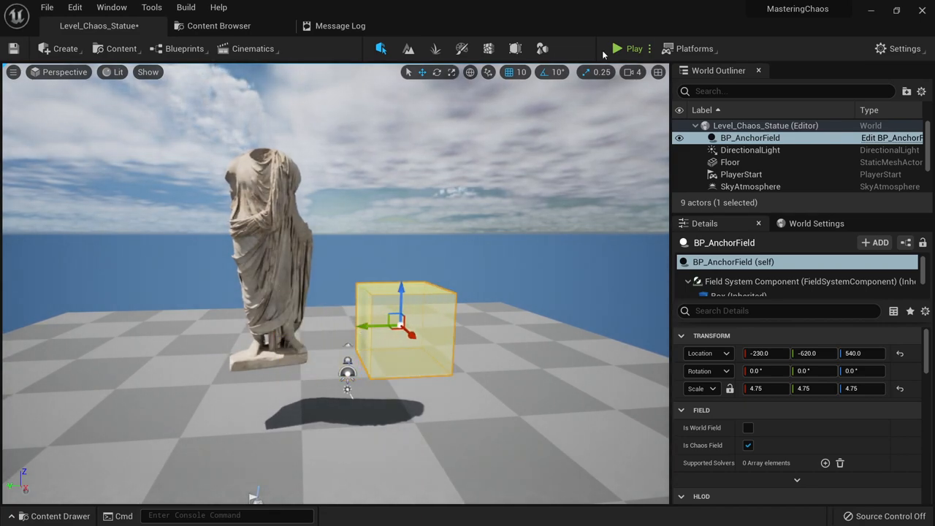
Step: Play as the Third Person character against the statue, then stop the session
left_click(616, 48)
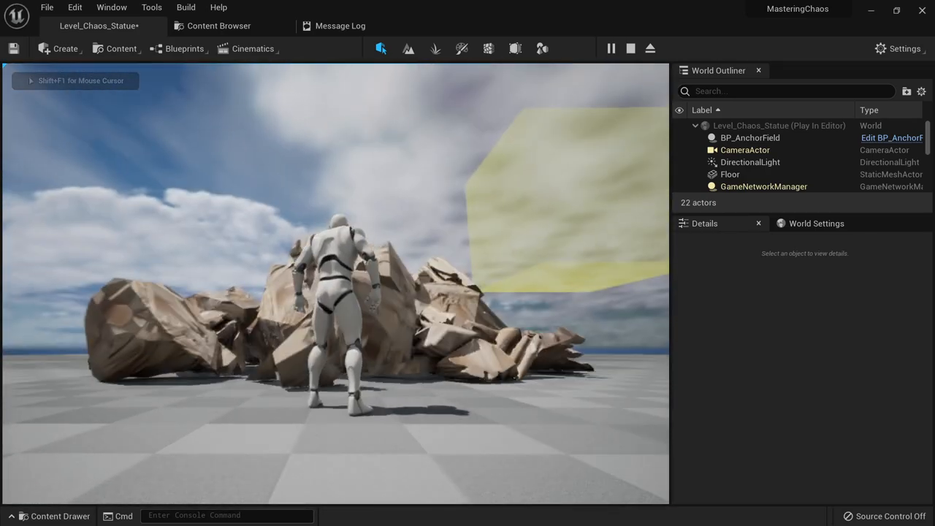
left_click(630, 48)
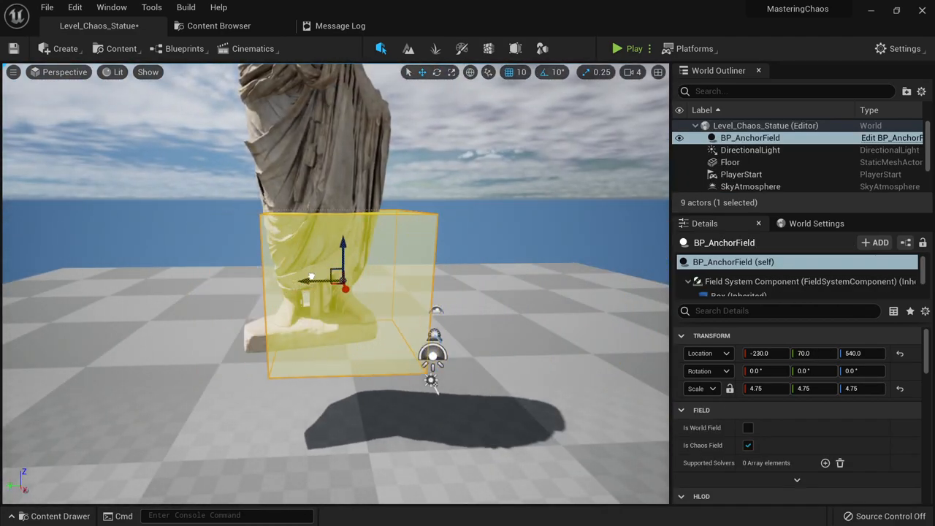
Step: Lower BP_AnchorField to the statue's base at Z -150 and play-test the anchored statue
left_click(788, 174)
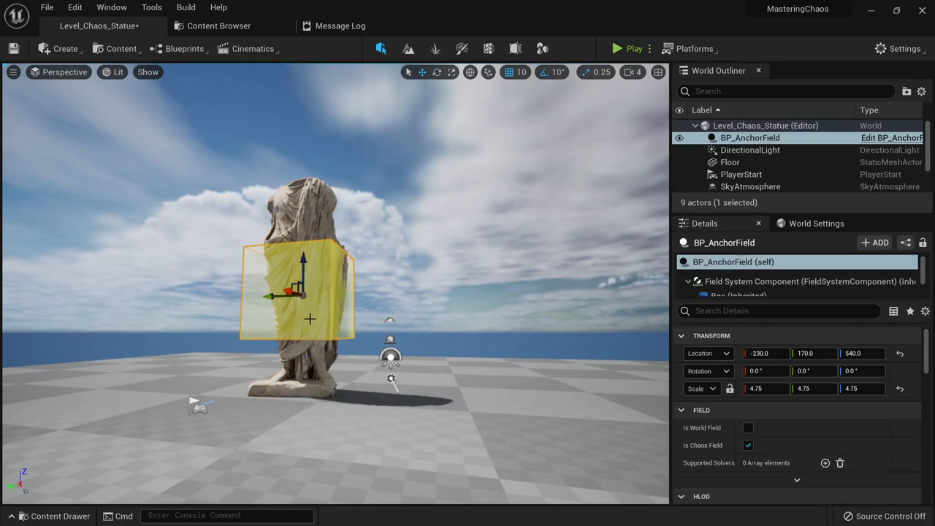
left_click_drag(304, 256, 304, 395)
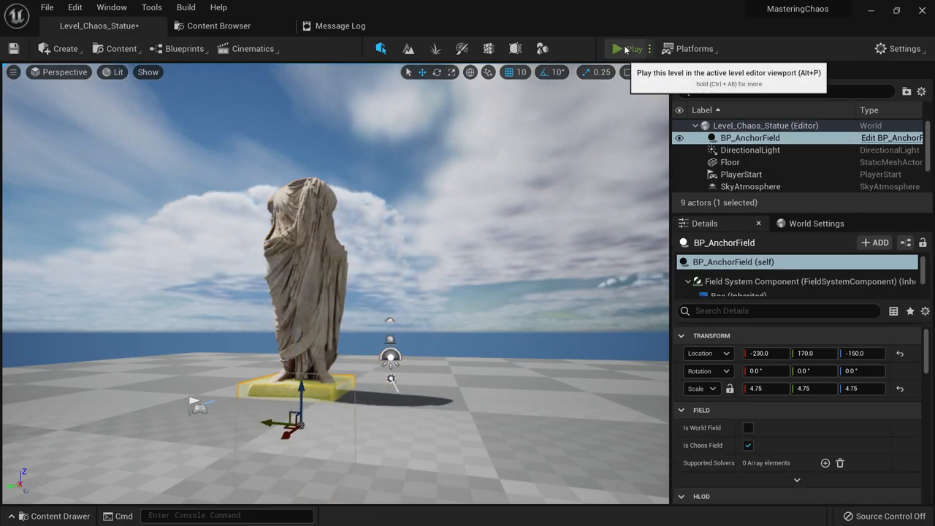
left_click(617, 48)
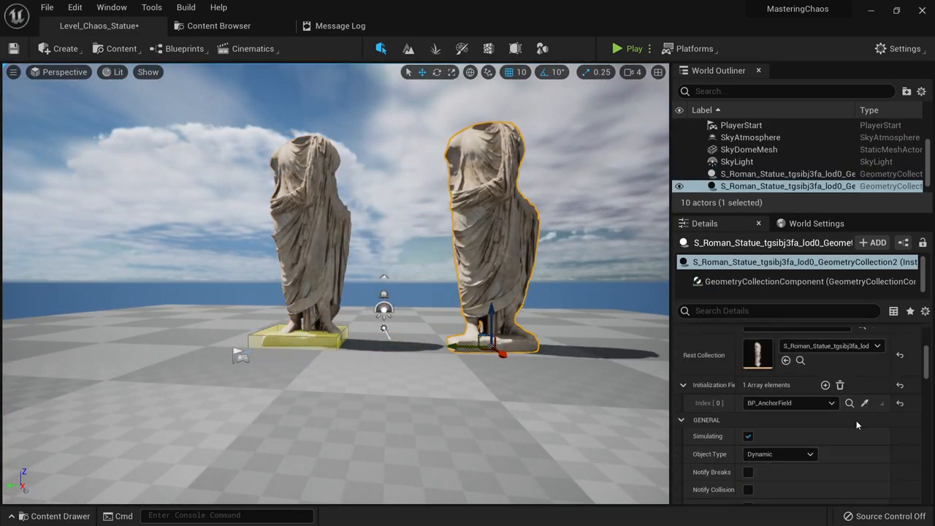
Step: Play the level again with the duplicated statue also anchored by BP_AnchorField
left_click(627, 48)
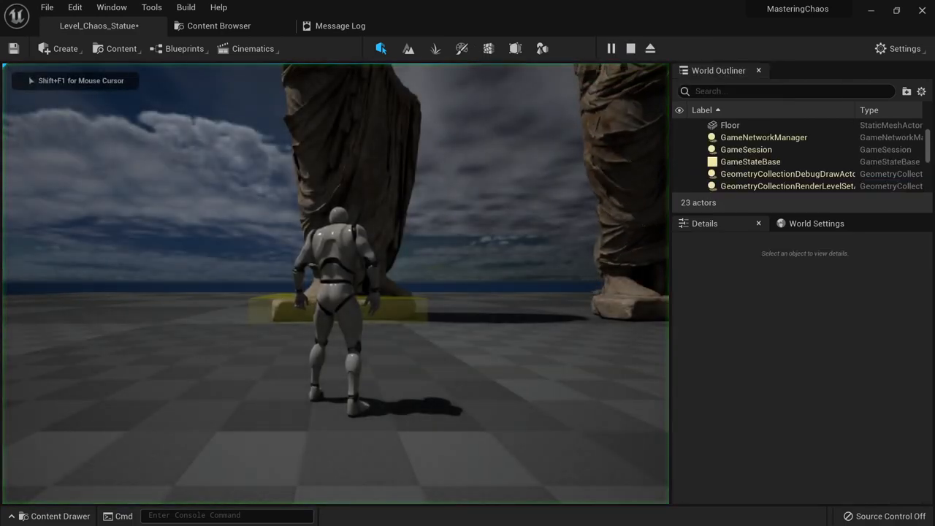